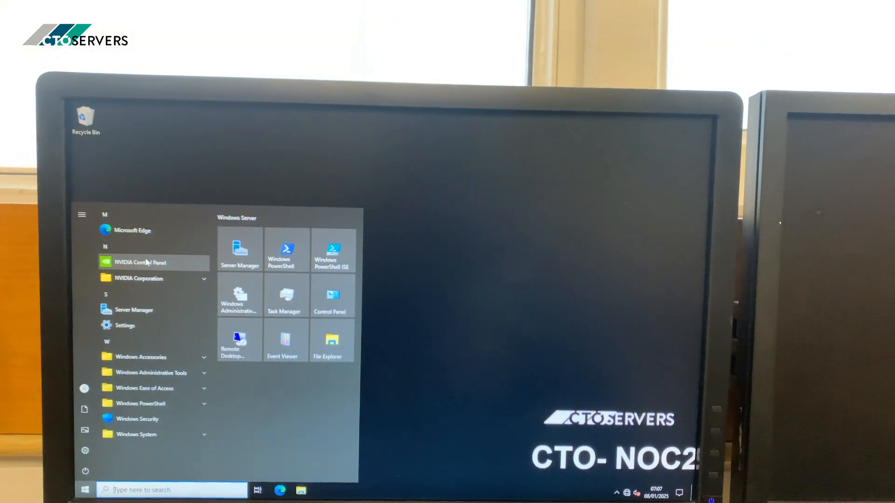
- Launch Task Manager from Start and view the 96-core AMD EPYC CPU and 512 GB memory performance
left_click(140, 262)
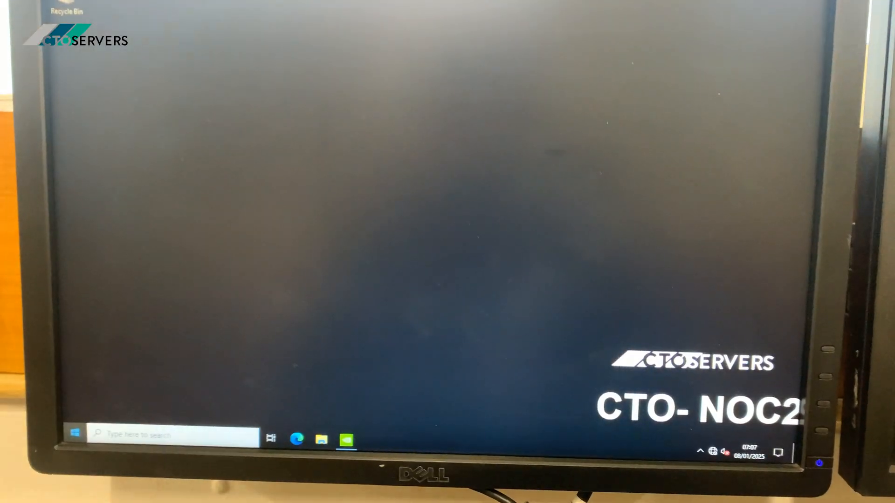
left_click(75, 432)
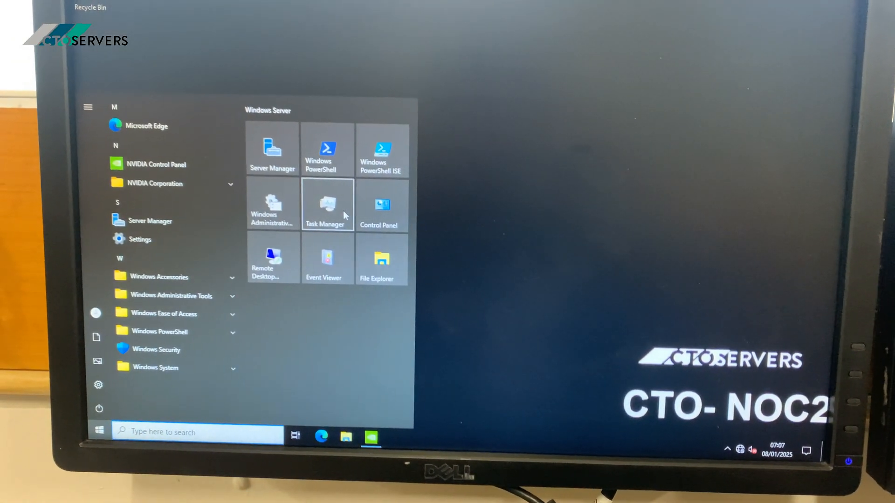
left_click(327, 204)
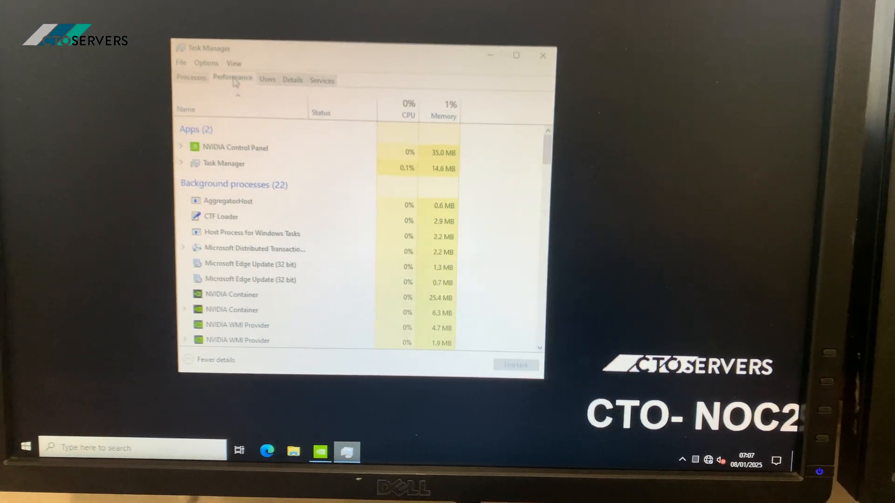
left_click(233, 78)
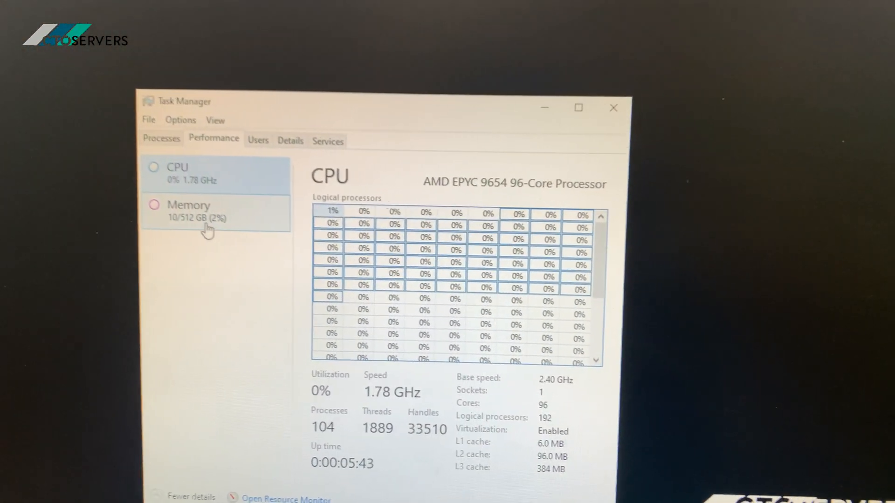
left_click(189, 211)
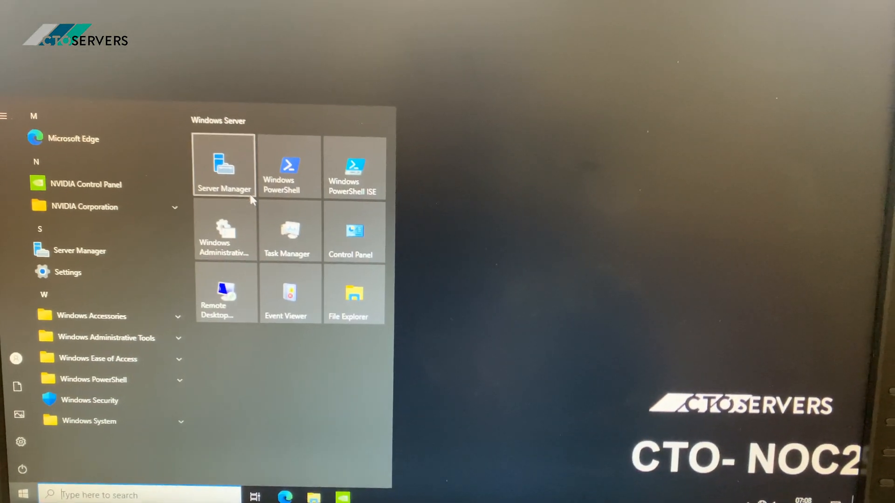
- Launch Server Manager, list all servers and go to File and Storage Services
left_click(224, 166)
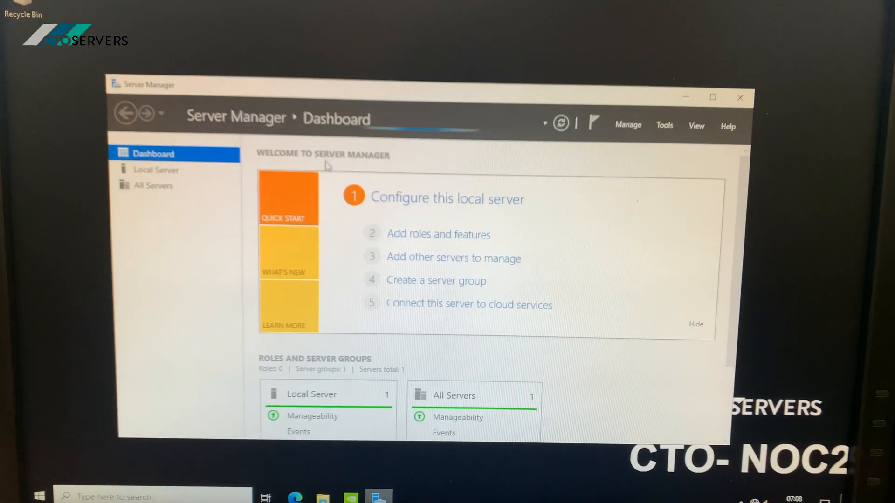
left_click(153, 185)
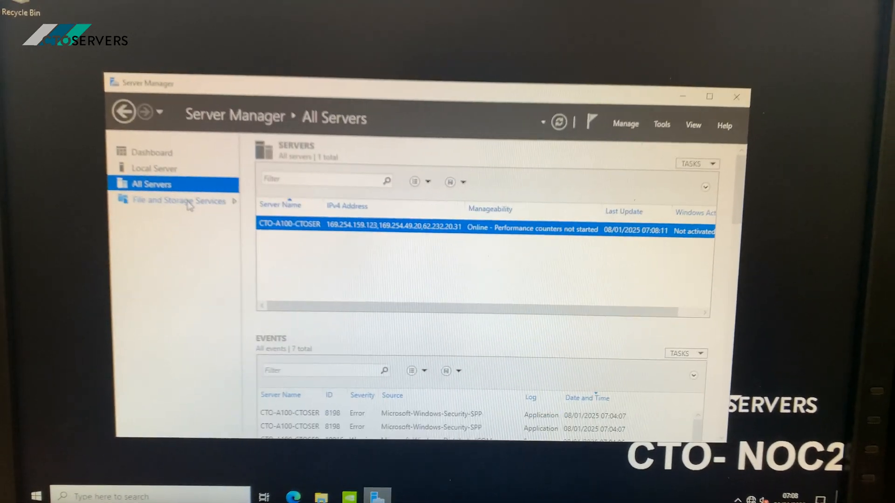
left_click(177, 201)
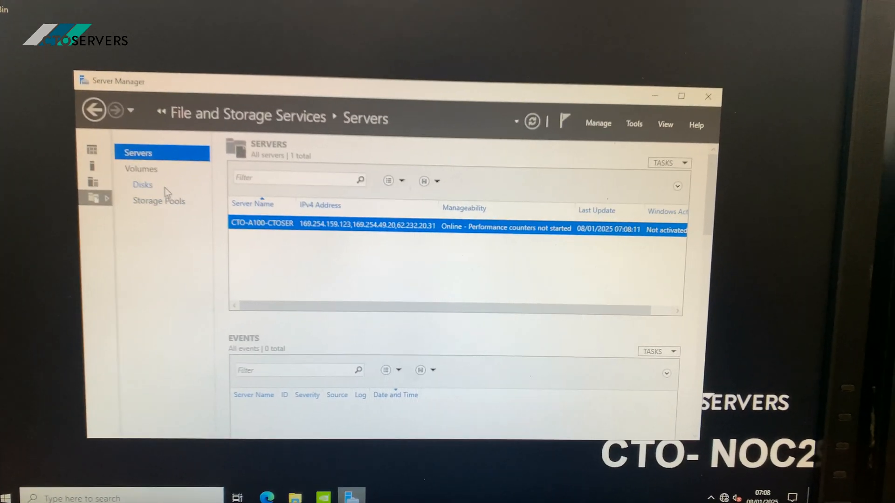
- List the six disks including four 28 TB NVMe drives, then show them as volumes under This PC
left_click(143, 185)
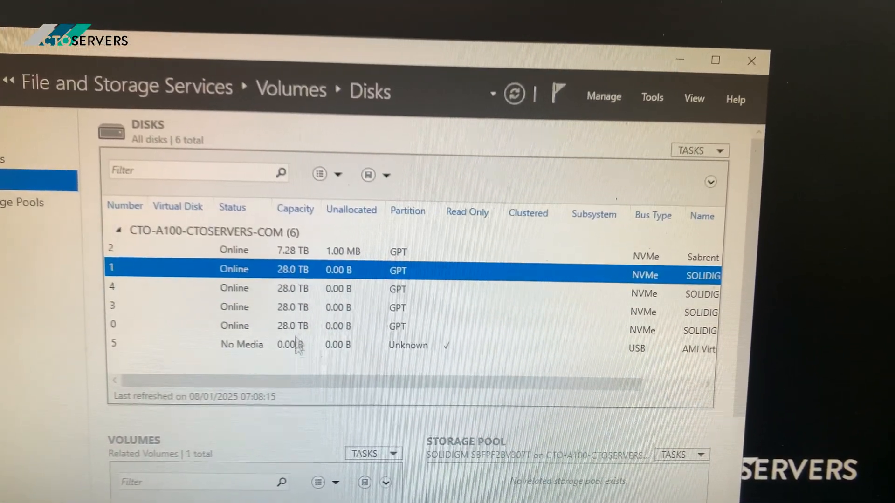
scroll("right", 3)
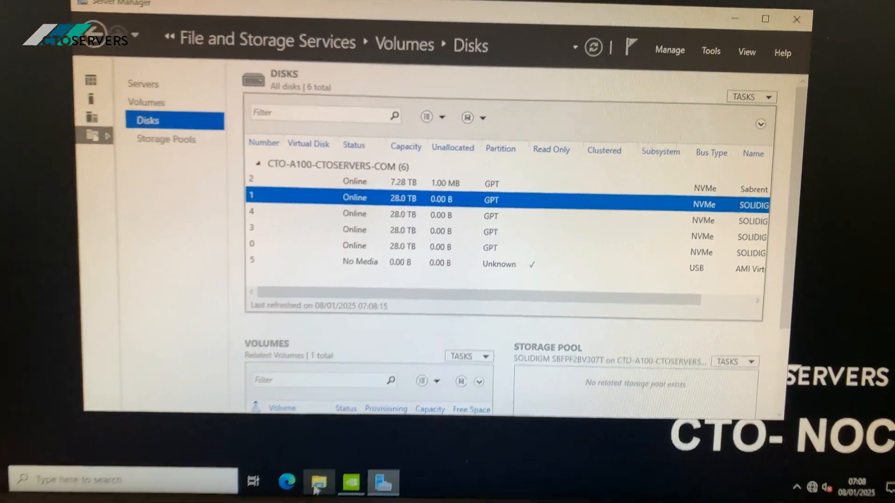
left_click(318, 481)
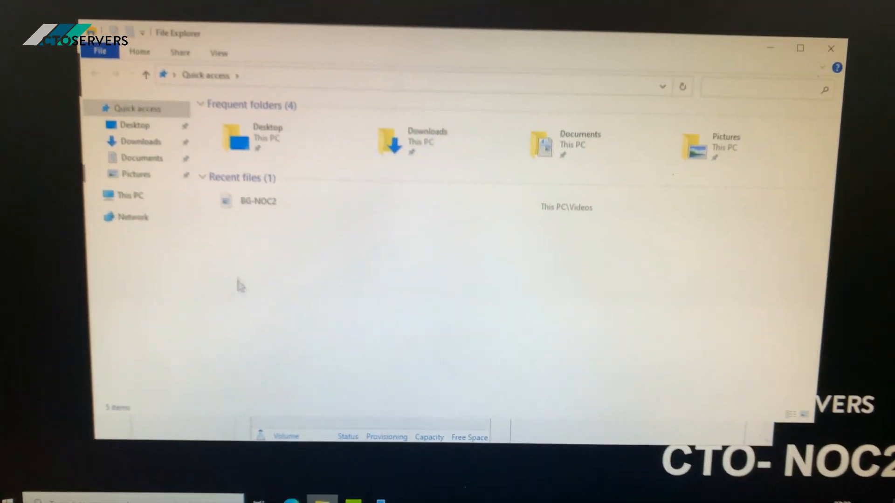
left_click(132, 195)
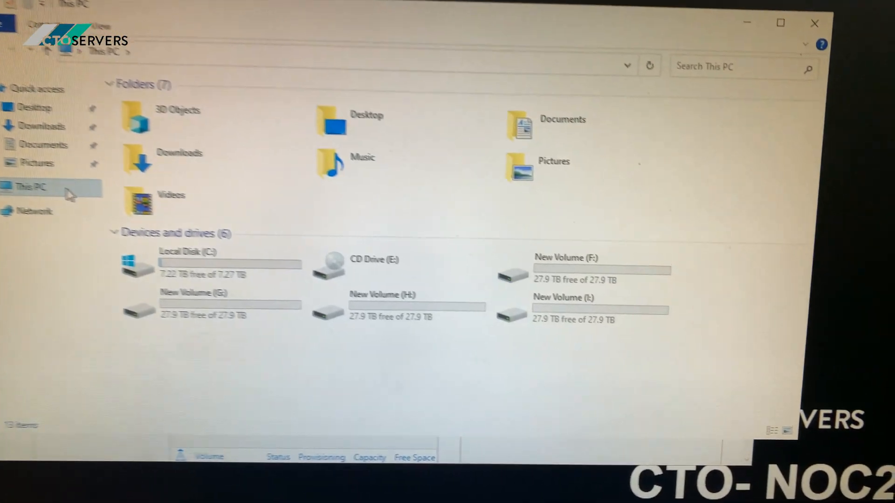